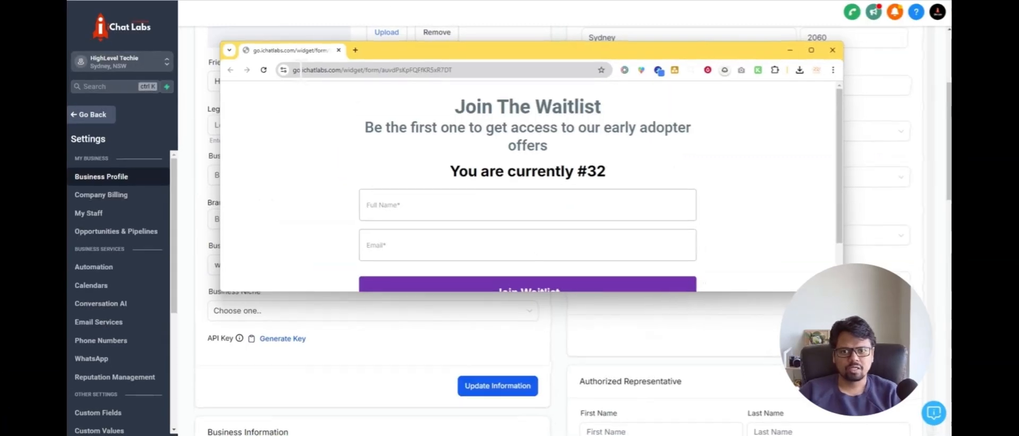
{"action": "mouse_move", "coordinate": [357, 109]}
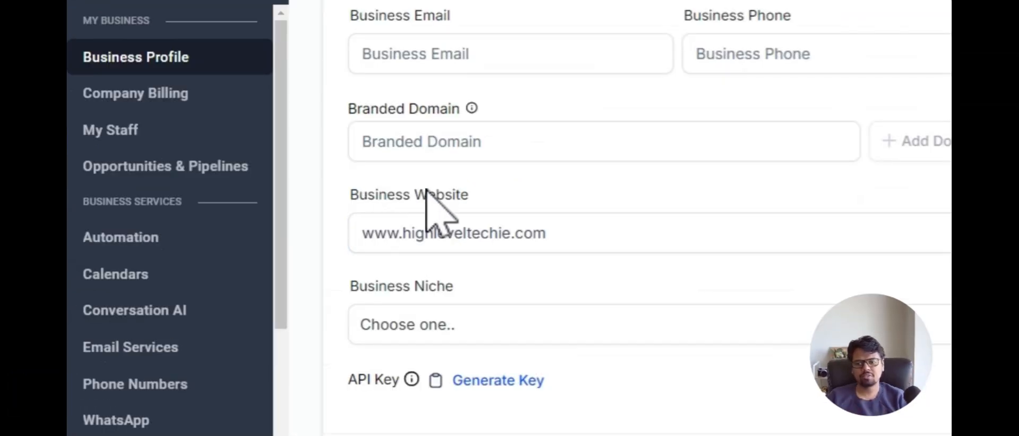
{"action": "mouse_move", "coordinate": [410, 285]}
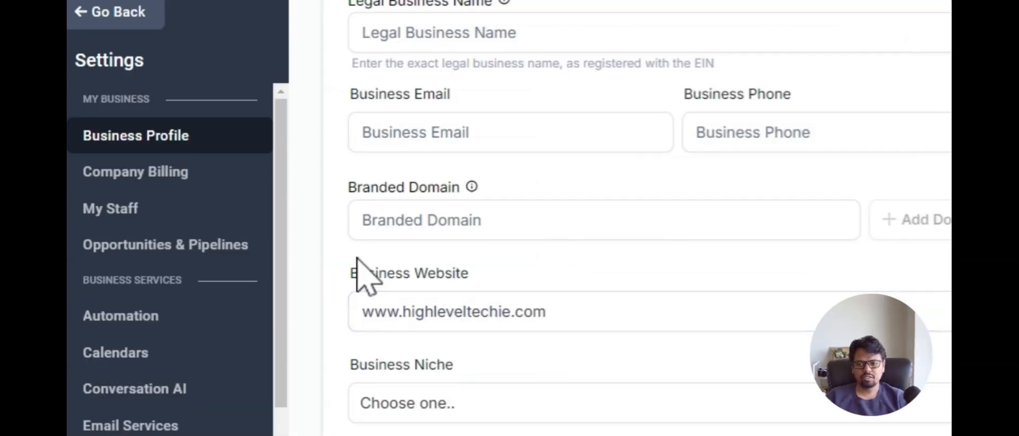
Enter the example subdomain go.highleveltechie.com as the Branded Domain value.
{"action": "double_click", "coordinate": [474, 312]}
{"action": "type", "text": "highleveltechie.com"}
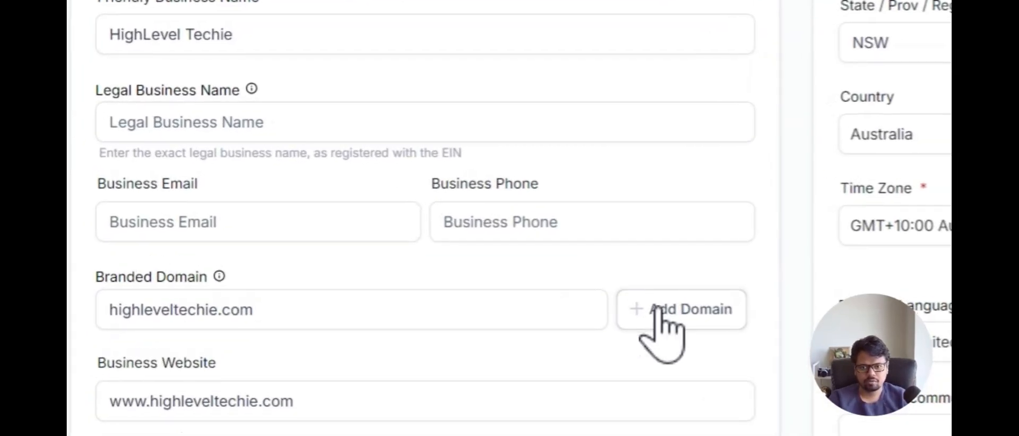
{"action": "left_click", "coordinate": [681, 310]}
{"action": "type", "text": "go."}
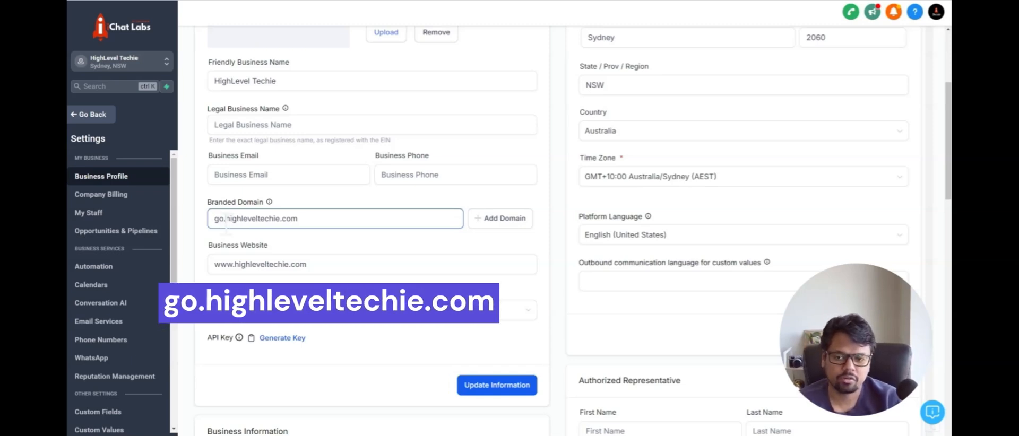
Edit the Branded Domain to read links.highleveltechie.com.
{"action": "type", "text": "link"}
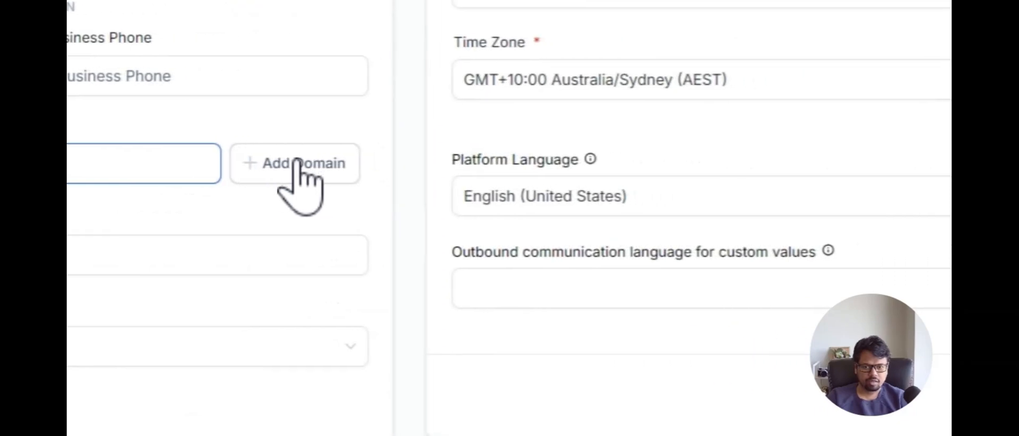
Add the domain with manual DNS records and verify until Cloudflare is detected.
{"action": "left_click", "coordinate": [295, 164]}
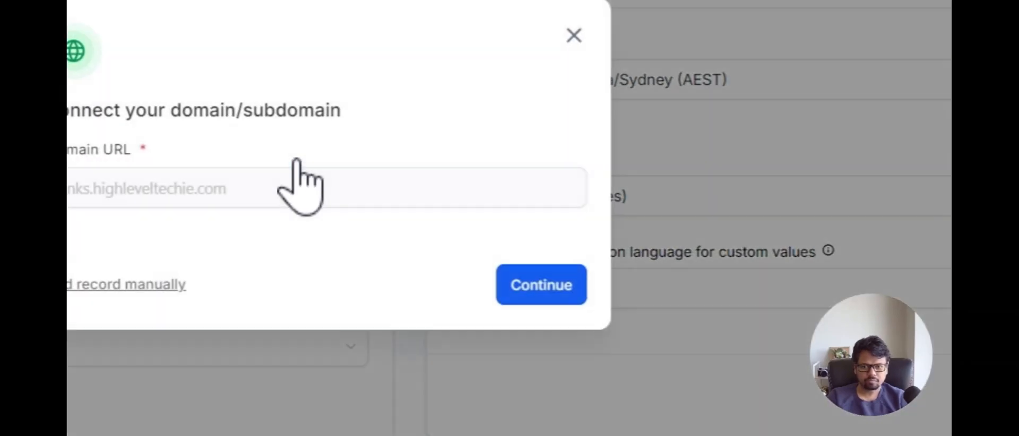
{"action": "left_click", "coordinate": [125, 284]}
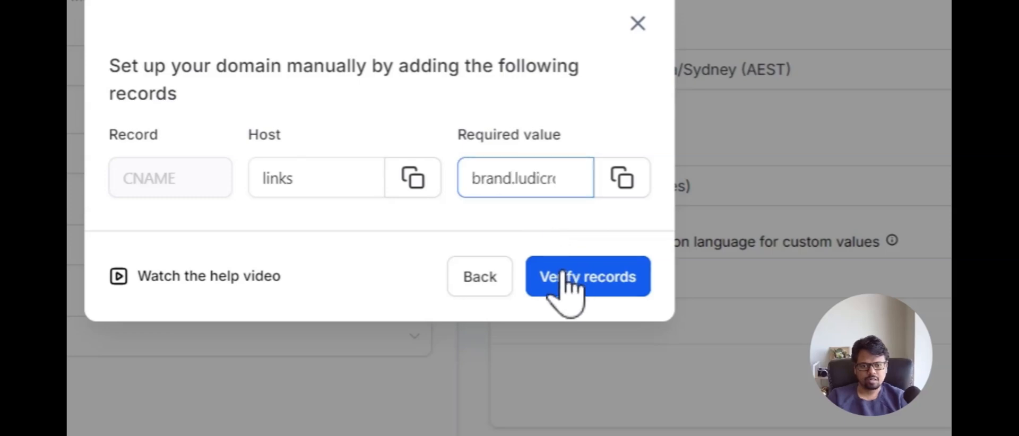
{"action": "left_click", "coordinate": [588, 277]}
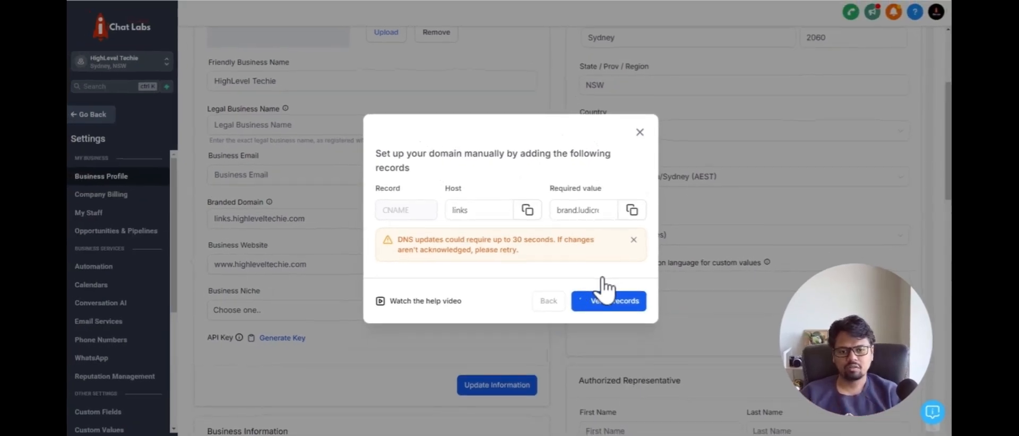
{"action": "left_click", "coordinate": [618, 302]}
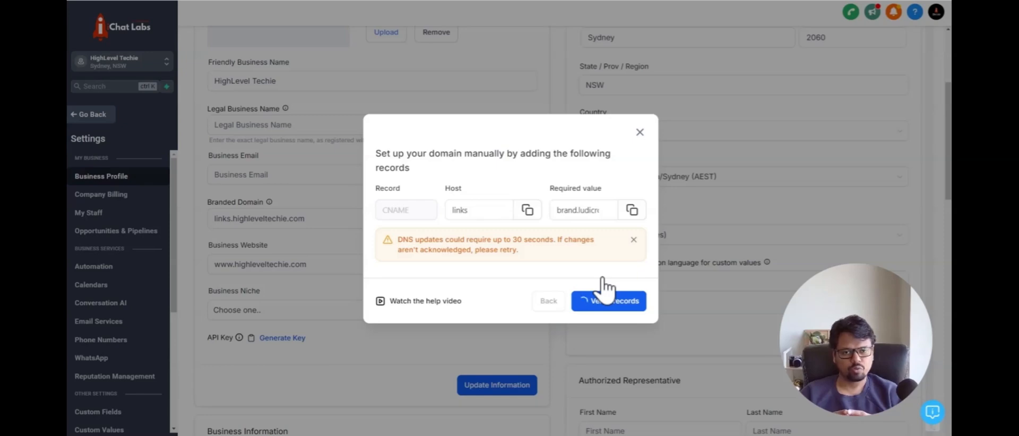
{"action": "left_click", "coordinate": [608, 301]}
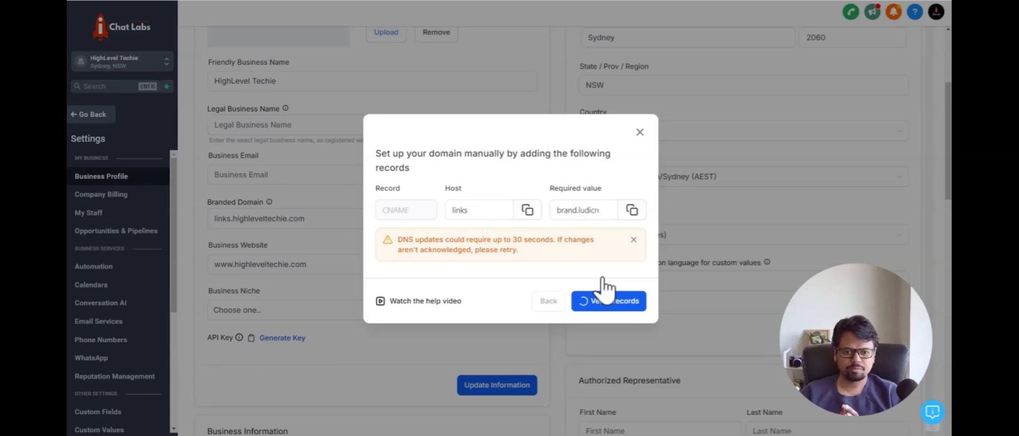
{"action": "left_click", "coordinate": [608, 301]}
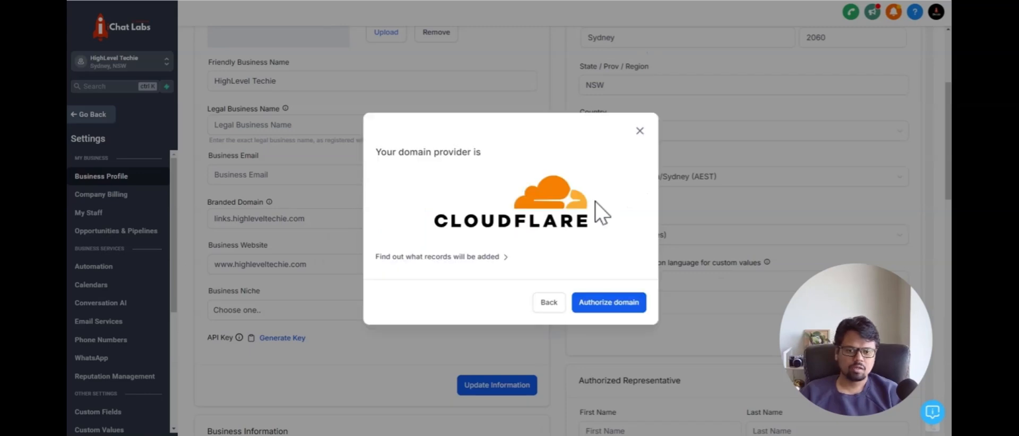
{"action": "mouse_move", "coordinate": [609, 302]}
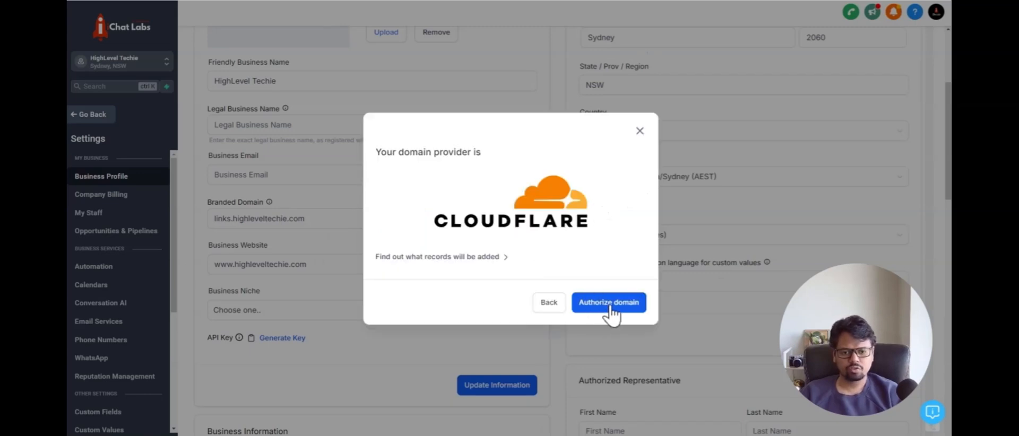
Authorize the domain, reaching Cloudflare's DNS record authorization page.
{"action": "left_click", "coordinate": [609, 303]}
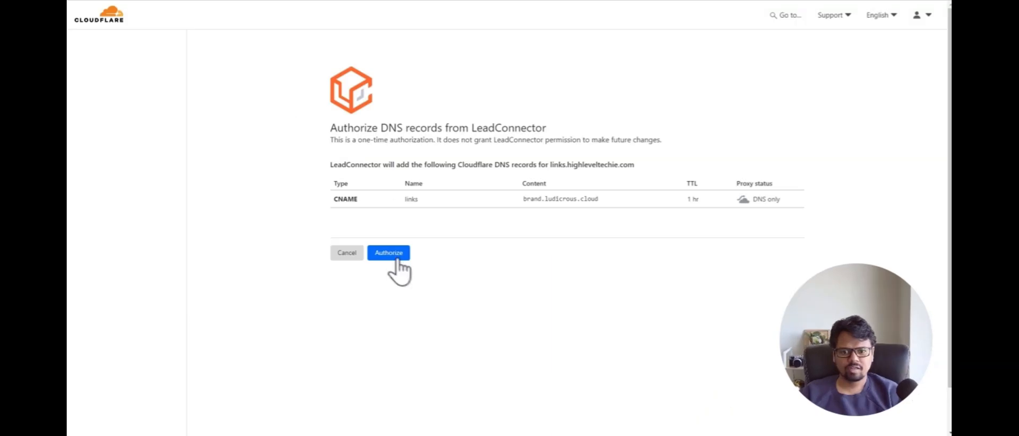
Authorize Cloudflare to add the links CNAME record pointing to brand.ludicrous.cloud.
{"action": "left_click", "coordinate": [388, 253]}
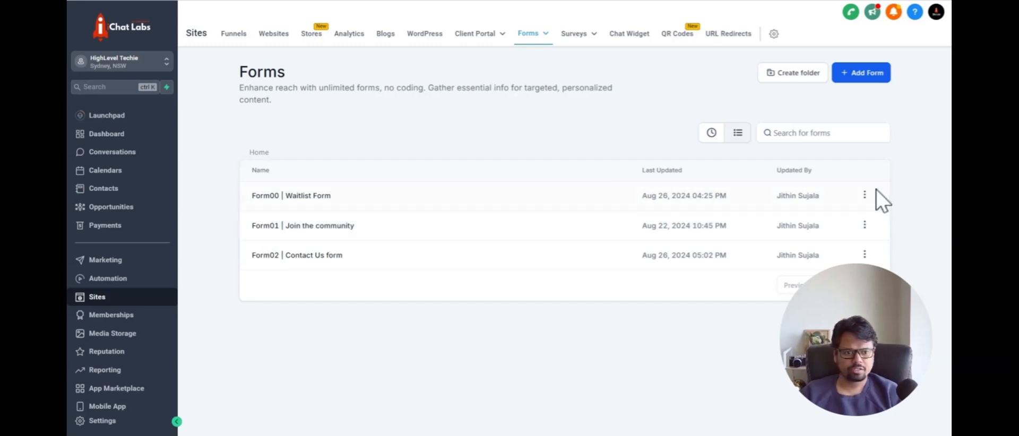
Preview the Waitlist Form from its actions menu, showing Join The Waitlist with Full Name and Email.
{"action": "left_click", "coordinate": [864, 196]}
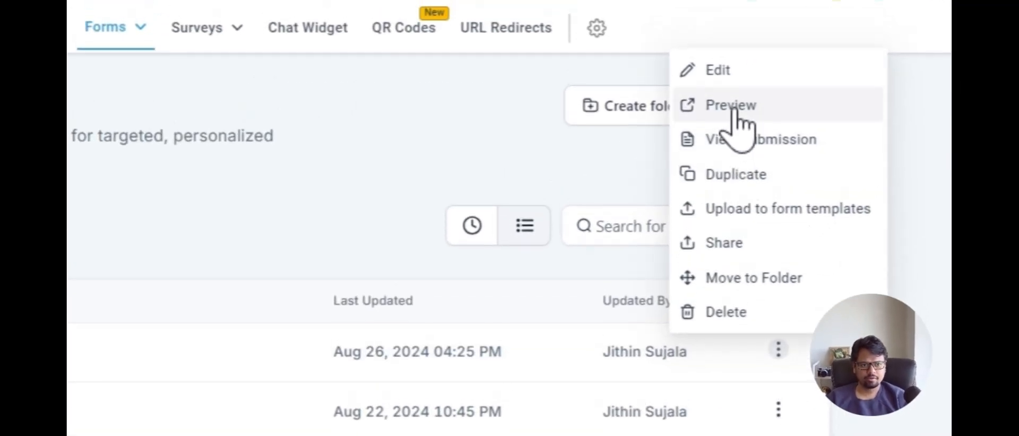
{"action": "left_click", "coordinate": [730, 105]}
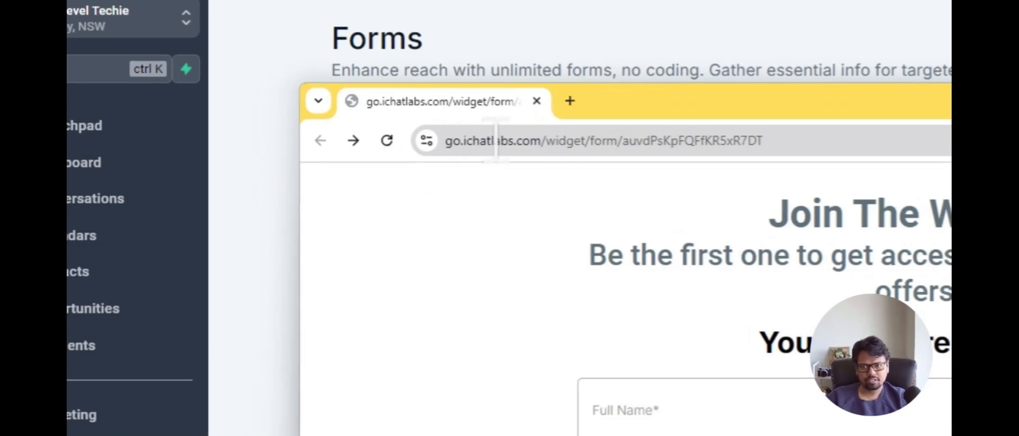
{"action": "scroll", "scroll_direction": "down", "scroll_amount": 3}
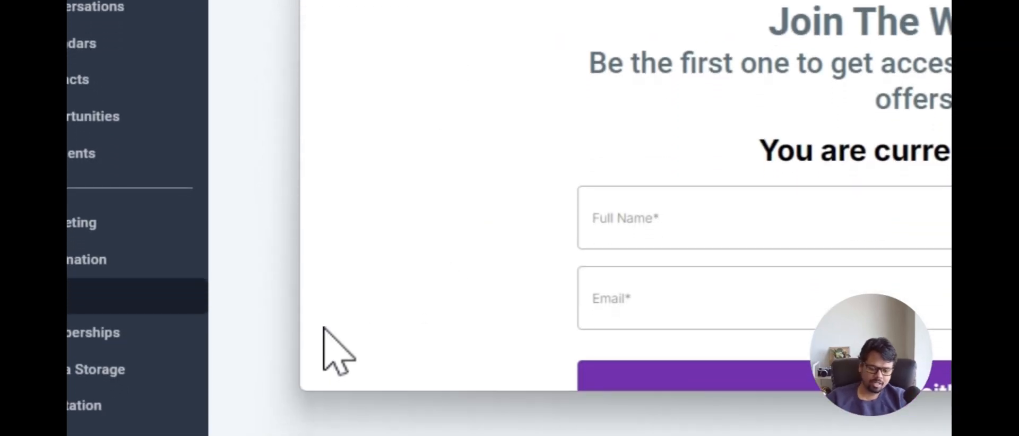